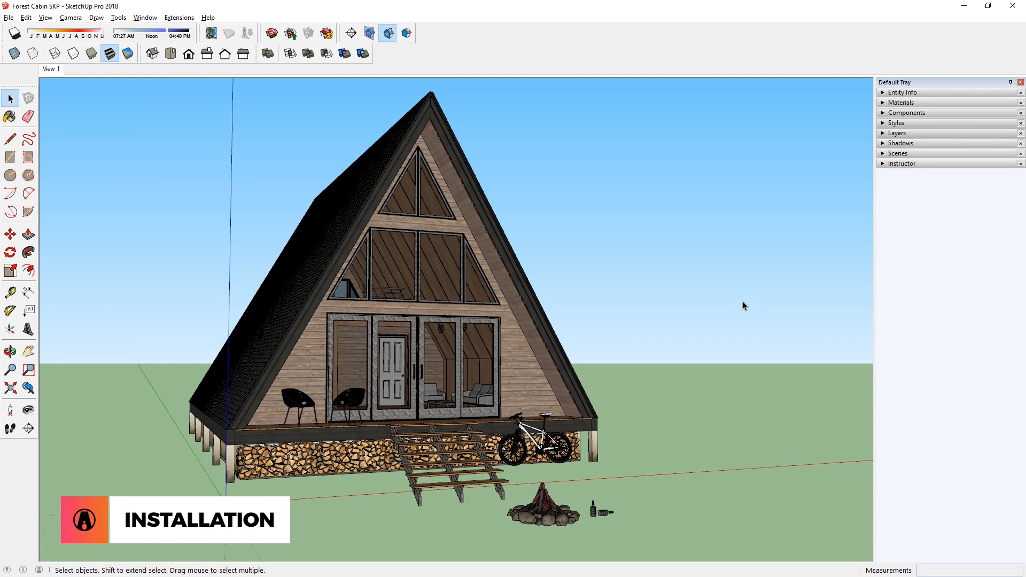
pyautogui.moveTo(679, 375)
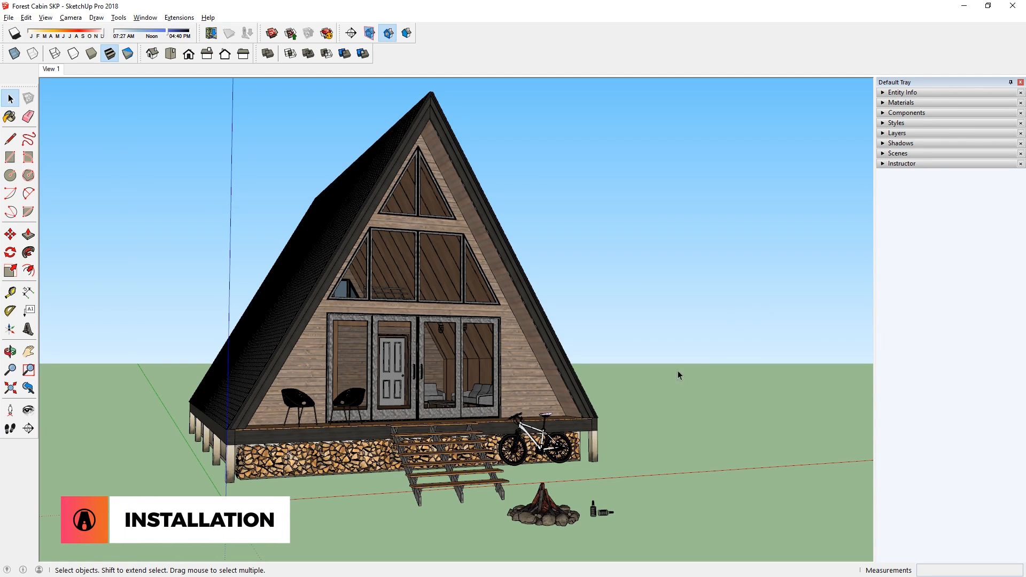
# - Find Lumion LiveSync for SketchUp in Extension Warehouse and download the free plug-in
pyautogui.click(145, 17)
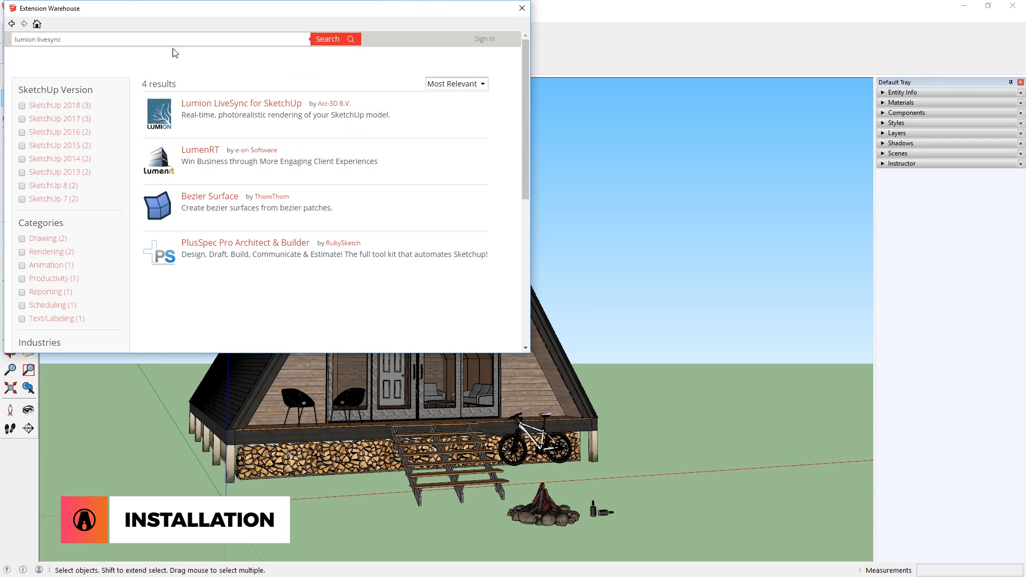
pyautogui.click(241, 102)
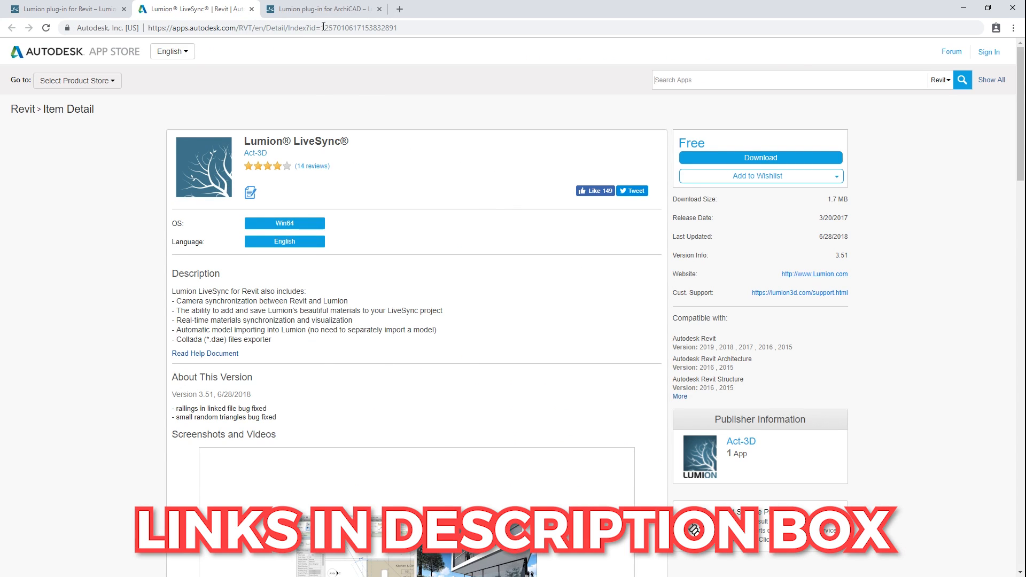
pyautogui.click(320, 8)
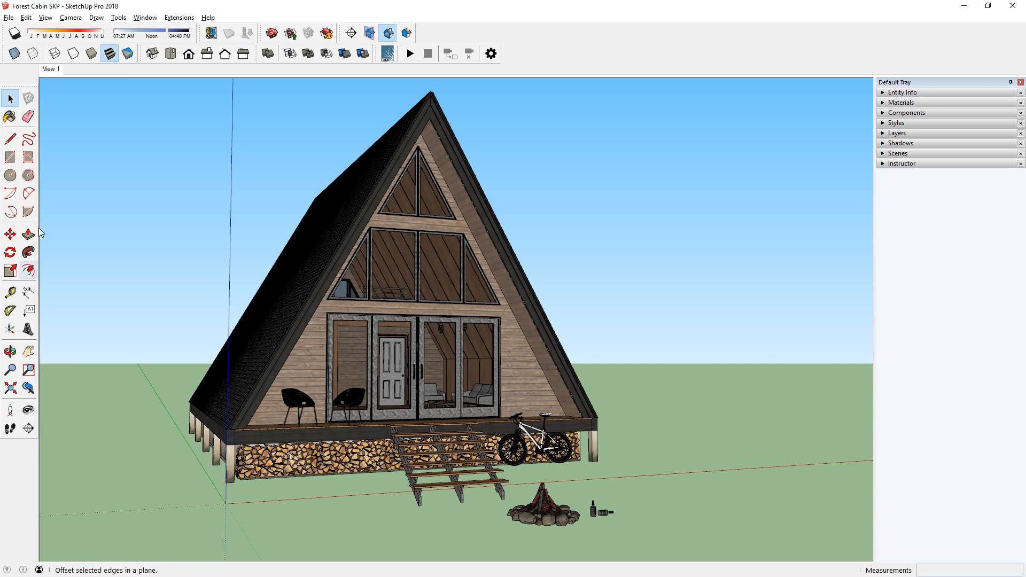
# - Check in Extension Manager that Lumion LiveSync for SketchUp is listed and enabled
pyautogui.click(145, 17)
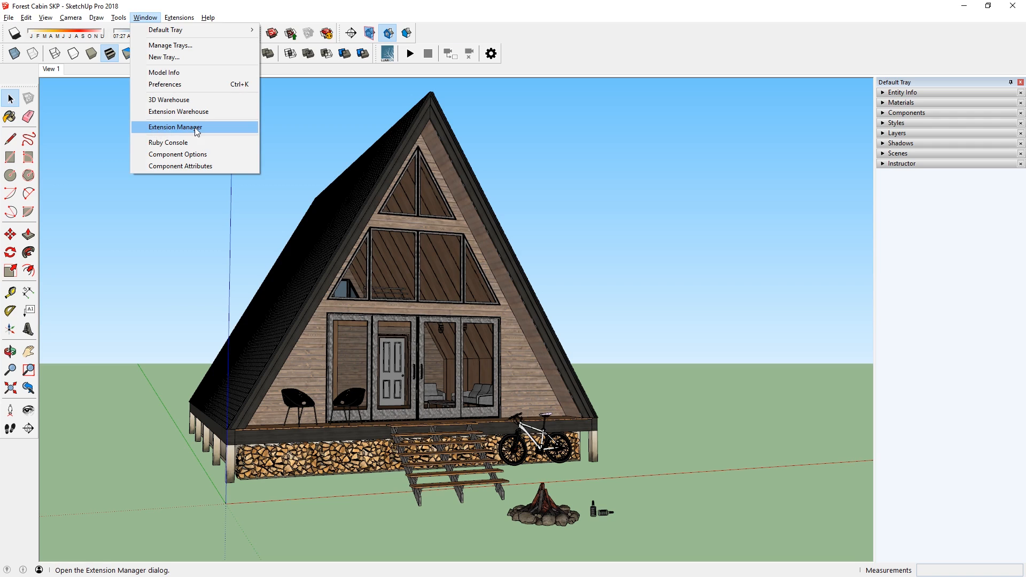
pyautogui.click(174, 127)
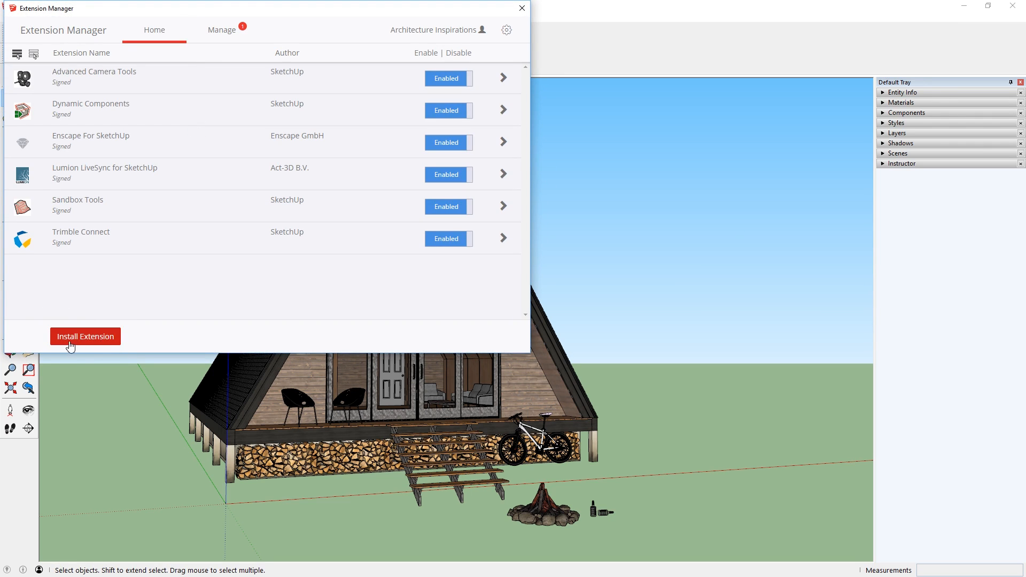
pyautogui.click(521, 8)
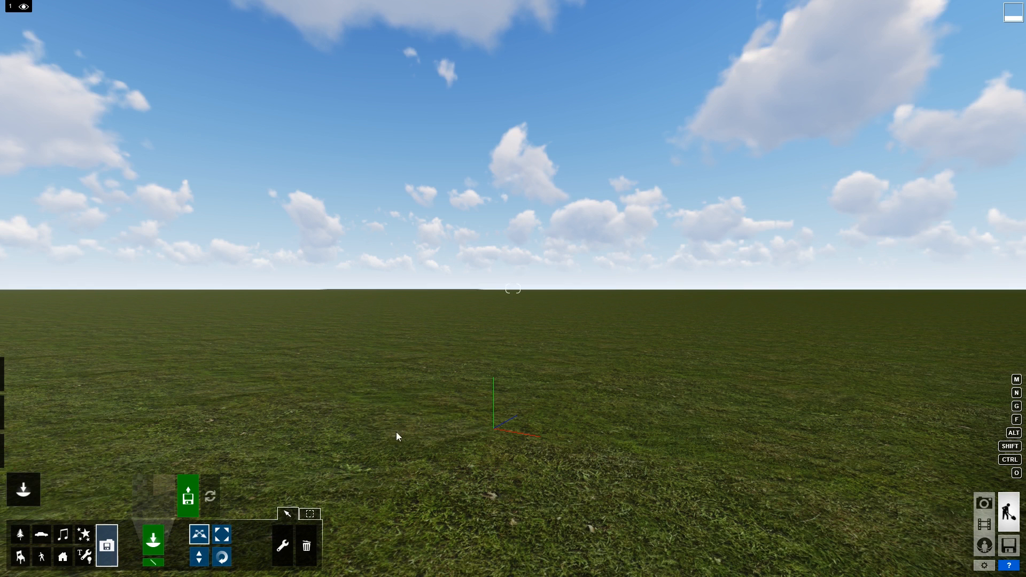
pyautogui.moveTo(983, 565)
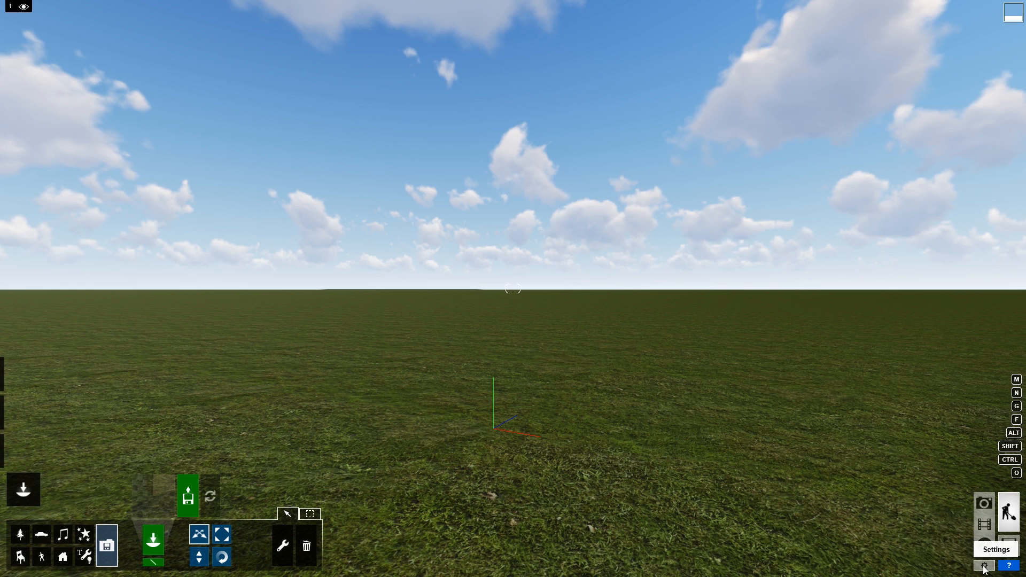
# - Bring up Lumion's program settings from the empty grassland scene
pyautogui.click(983, 565)
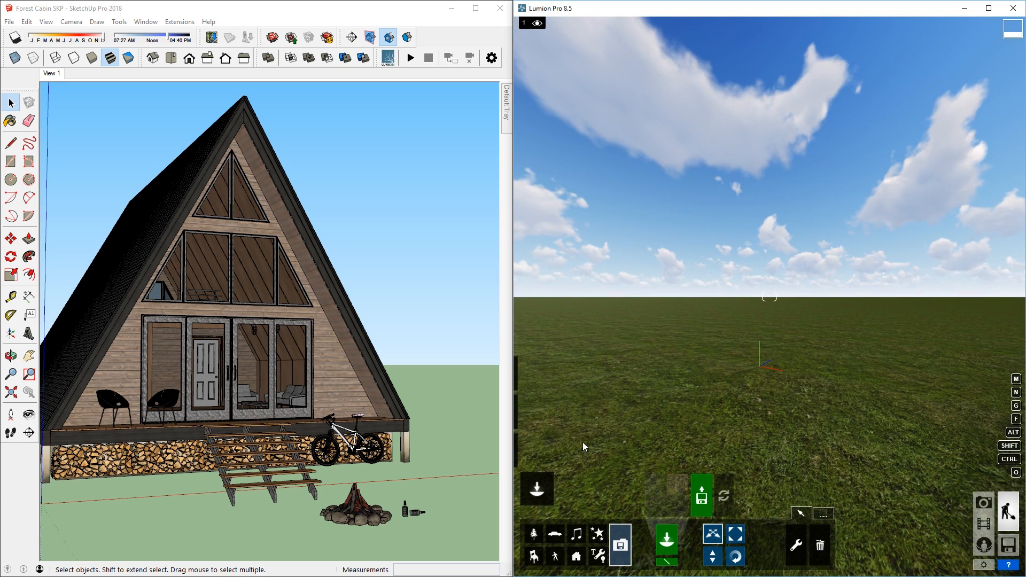
pyautogui.moveTo(410, 59)
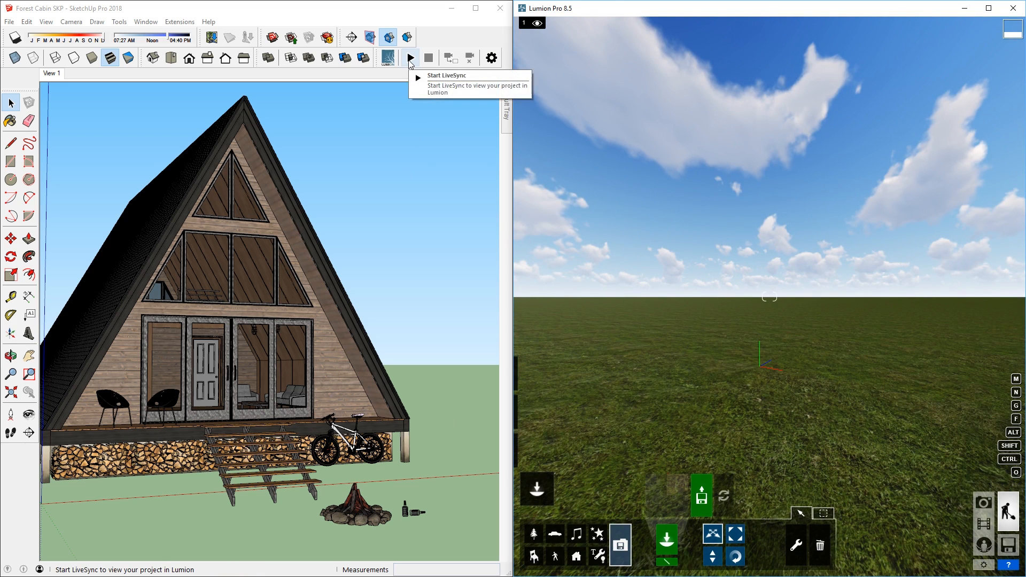
# - Start LiveSync so the Forest Cabin model appears in Lumion's landscape
pyautogui.click(409, 58)
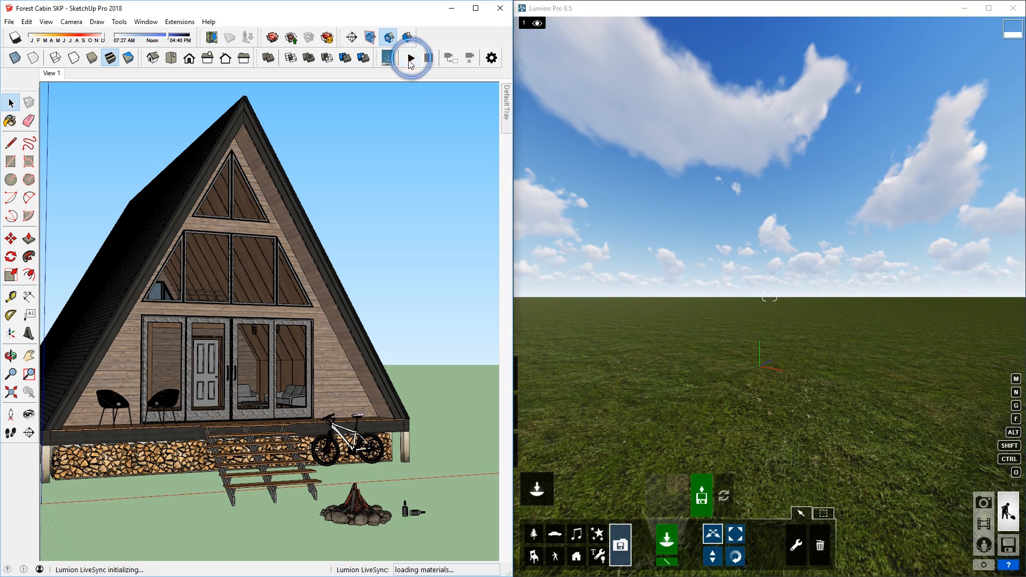
pyautogui.click(411, 57)
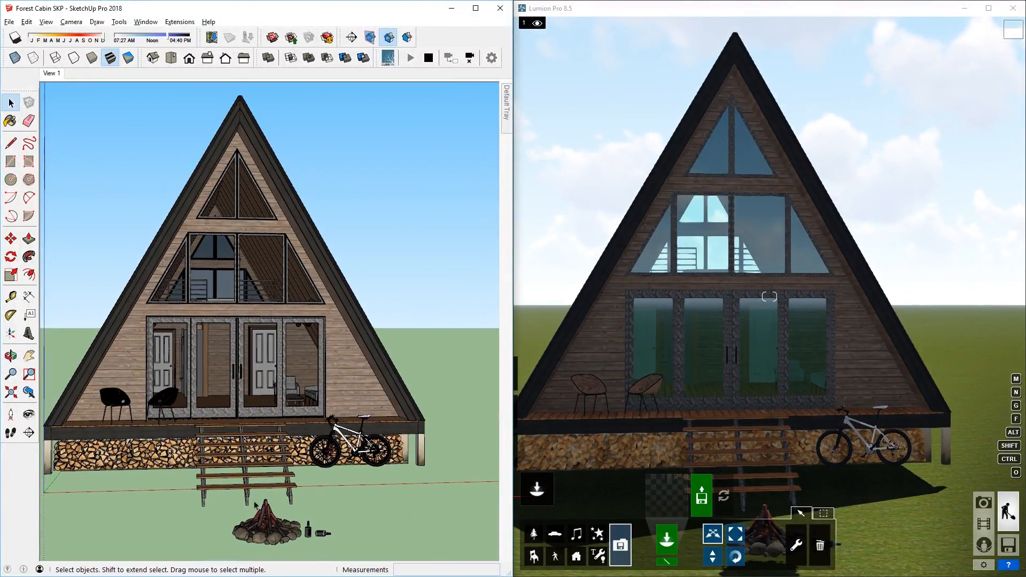
# - Select the campfire component in front of the cabin and bring up its context options
pyautogui.click(273, 519)
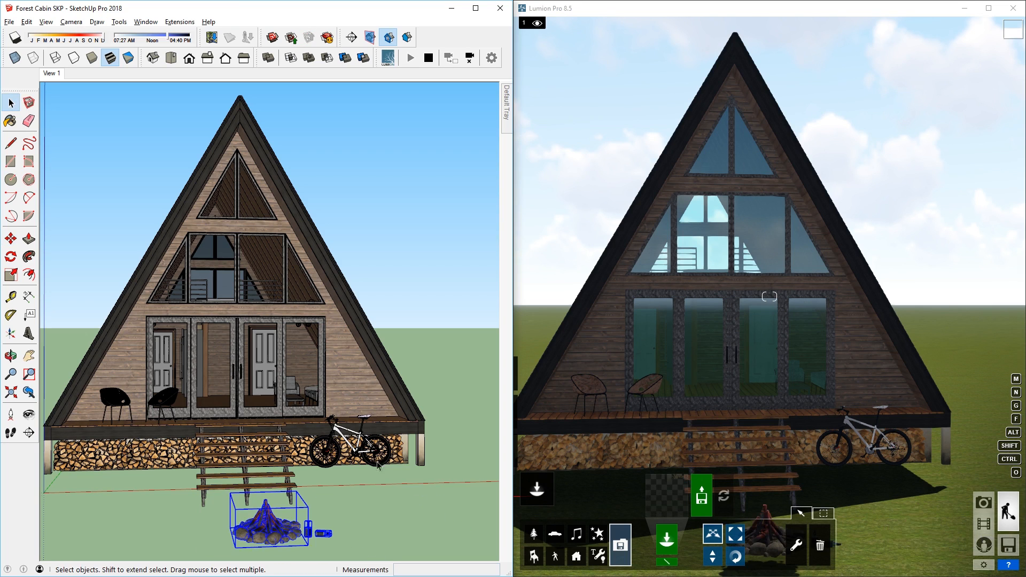
pyautogui.rightClick(451, 432)
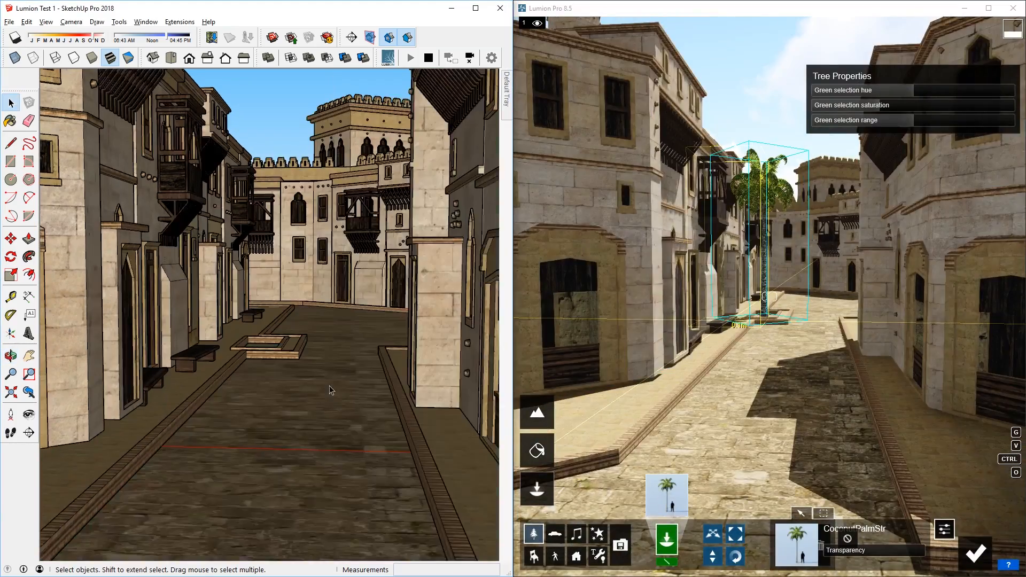
# - Place the palm tree, then apply foliage material to the walls and adjust its Spread
pyautogui.click(536, 449)
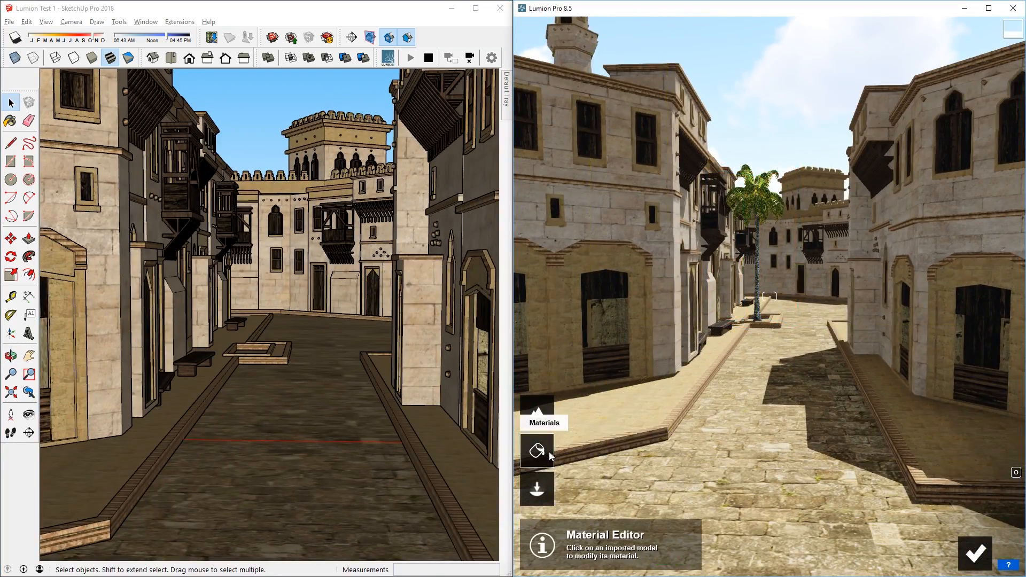
pyautogui.click(535, 449)
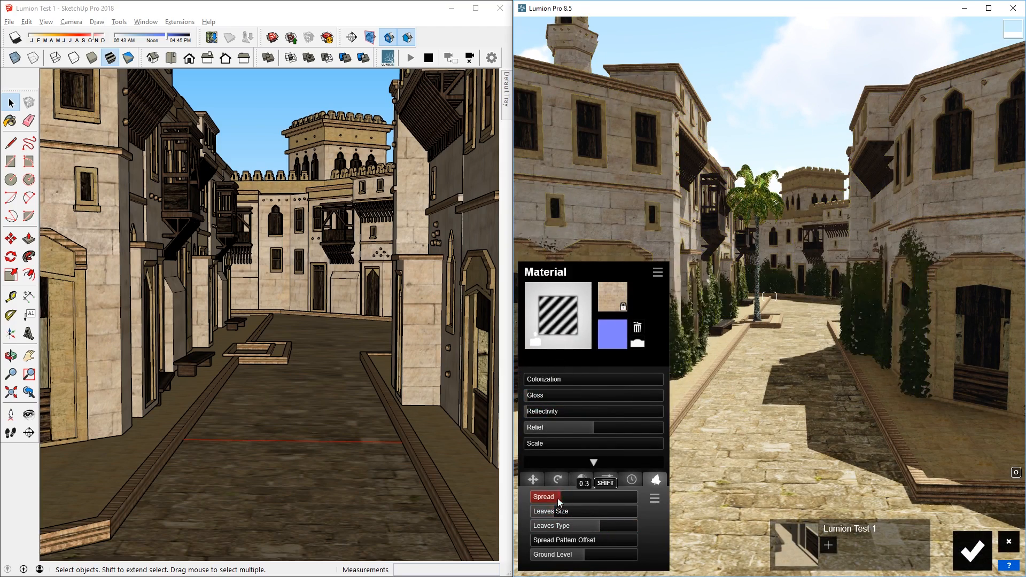
pyautogui.click(971, 550)
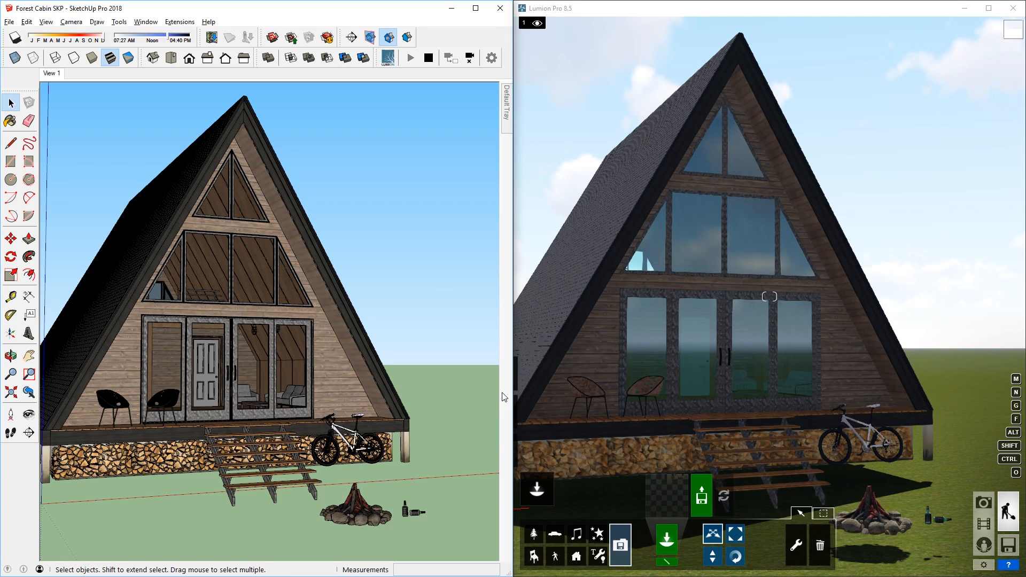
# - Show the Load Scene page listing the recent cabin and street scenes
pyautogui.click(798, 116)
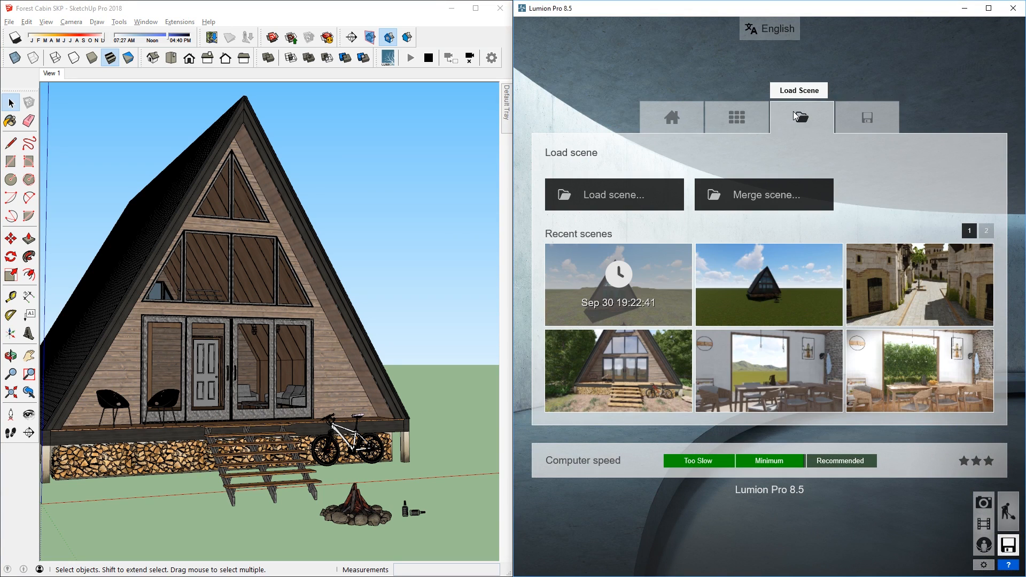
pyautogui.moveTo(617, 371)
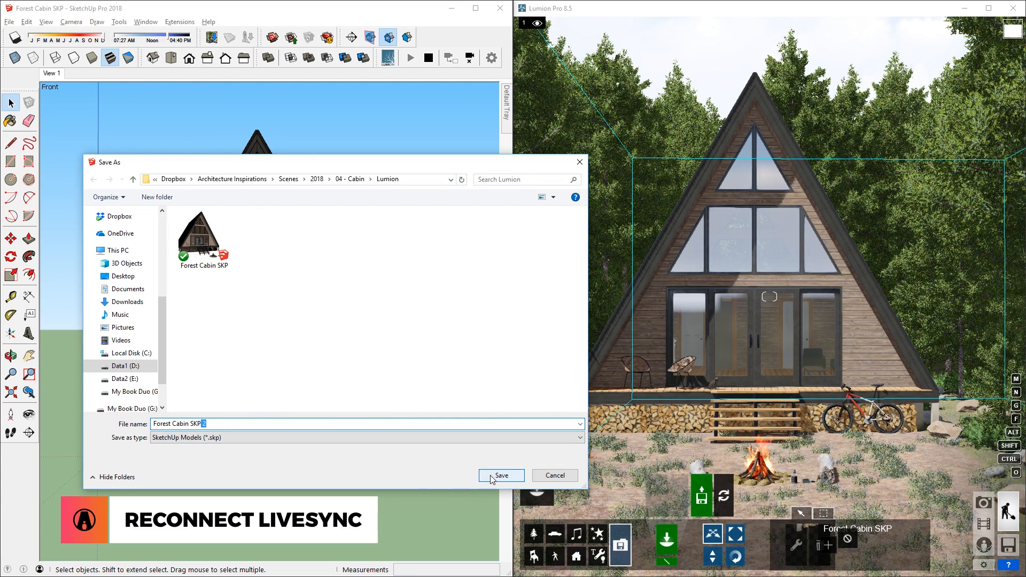
# - Save the cabin as Forest Cabin SKP 2, restart LiveSync and relink the disconnected Lumion model
pyautogui.click(500, 475)
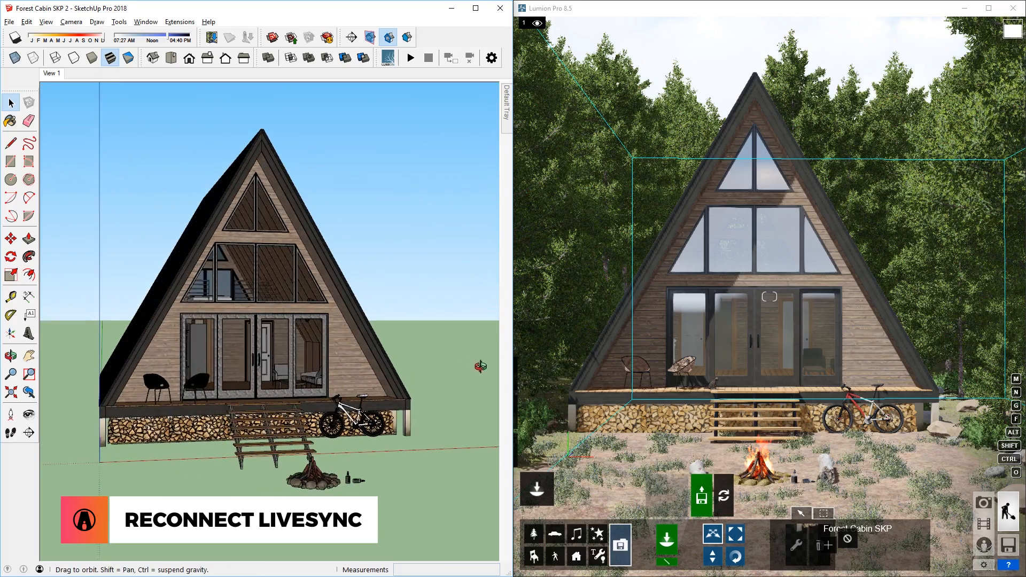
pyautogui.click(409, 58)
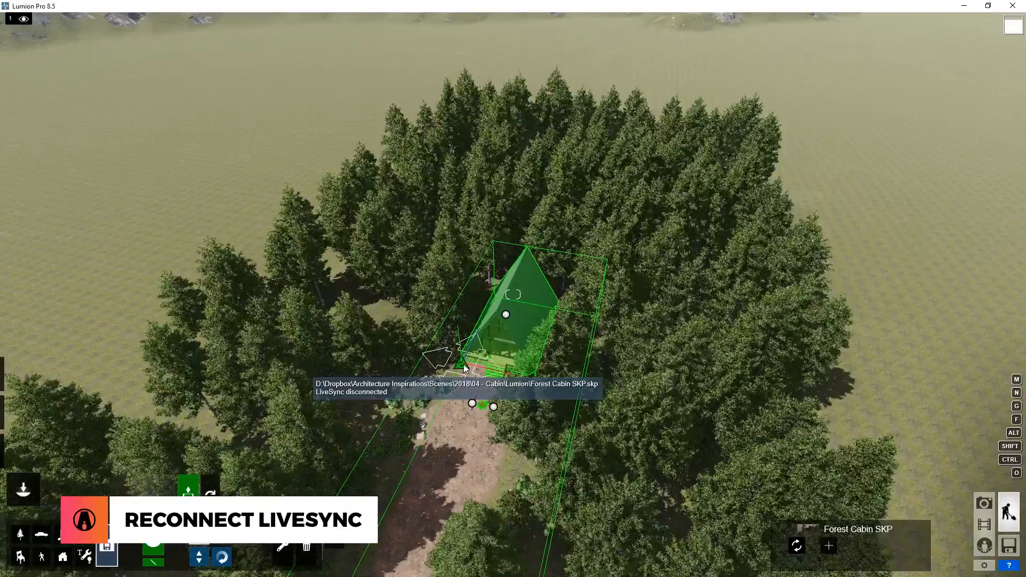
pyautogui.click(795, 544)
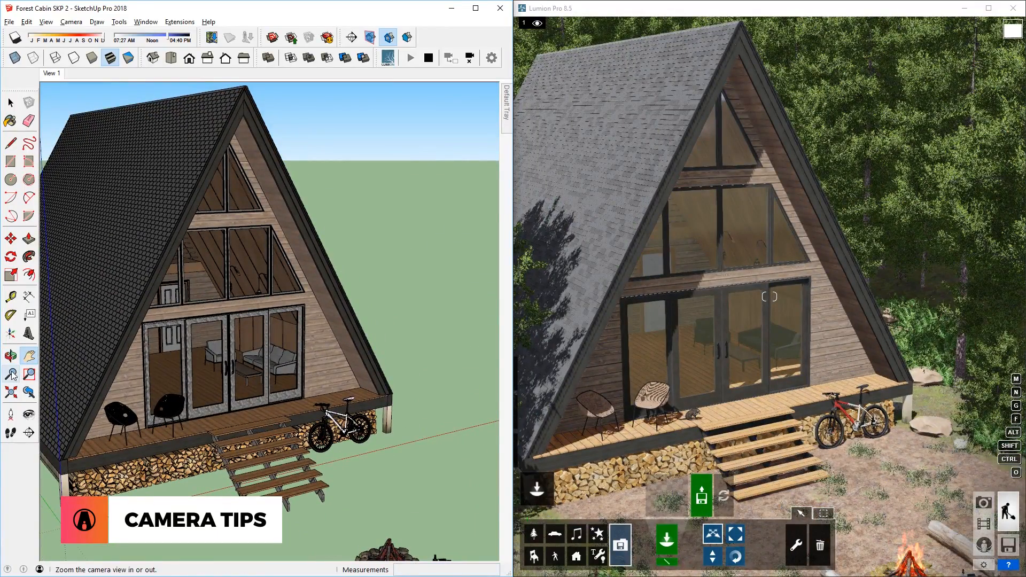
# - Set the camera field of view to 60 degrees with the Zoom tool
pyautogui.click(11, 373)
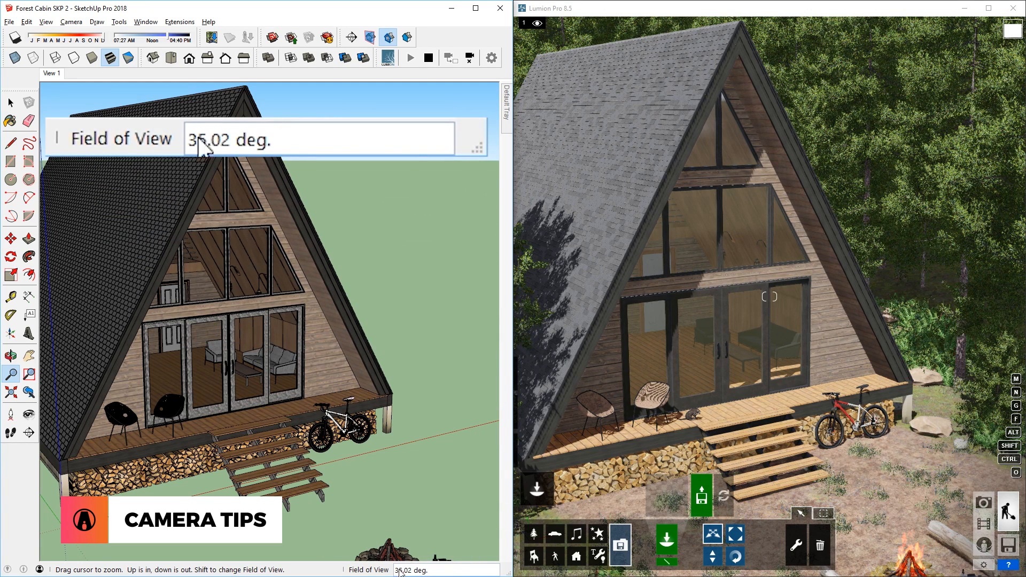
pyautogui.write('60')
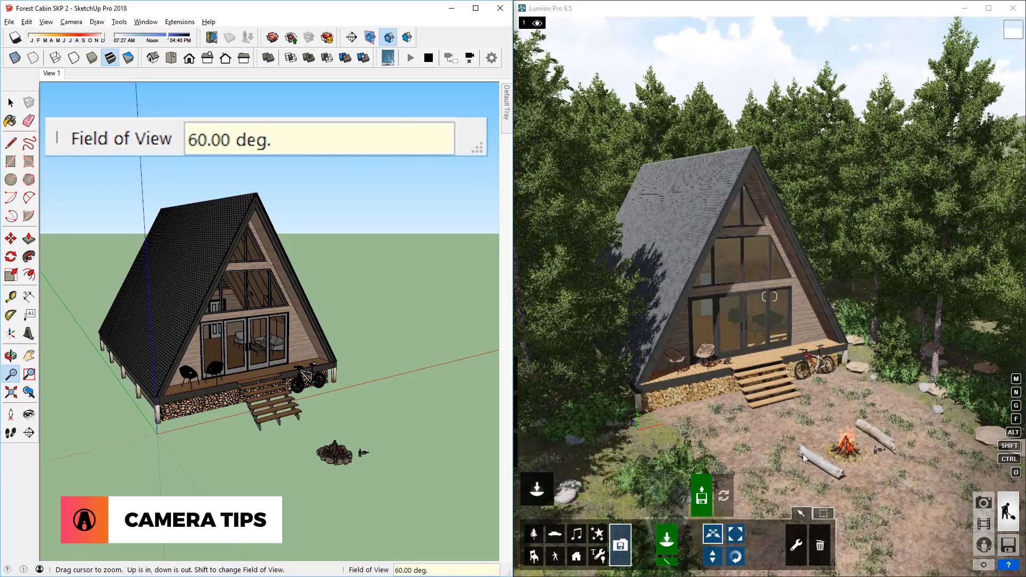
pyautogui.moveTo(236, 145)
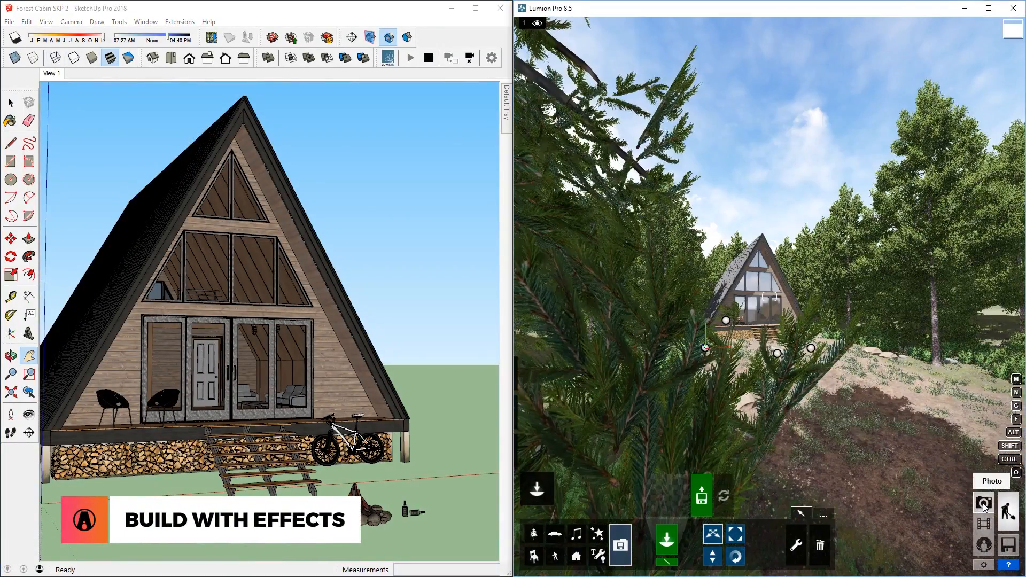
# - Enter Photo mode and apply the Realistic FX style to a new cabin photo
pyautogui.click(982, 504)
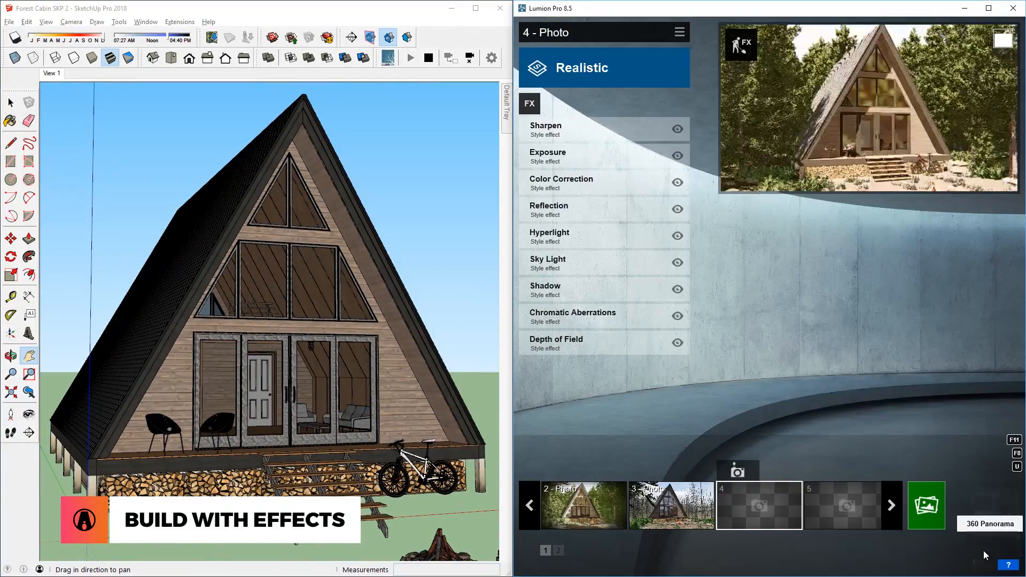
pyautogui.click(582, 504)
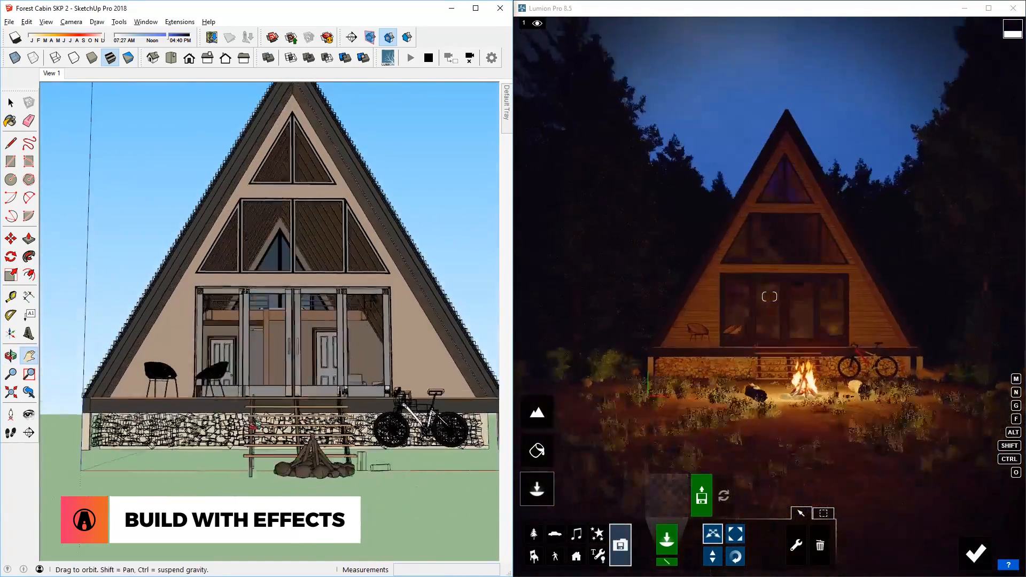
# - Enter Photo mode and enlarge photo 1's night campfire preview with its Custom Style effects
pyautogui.click(469, 59)
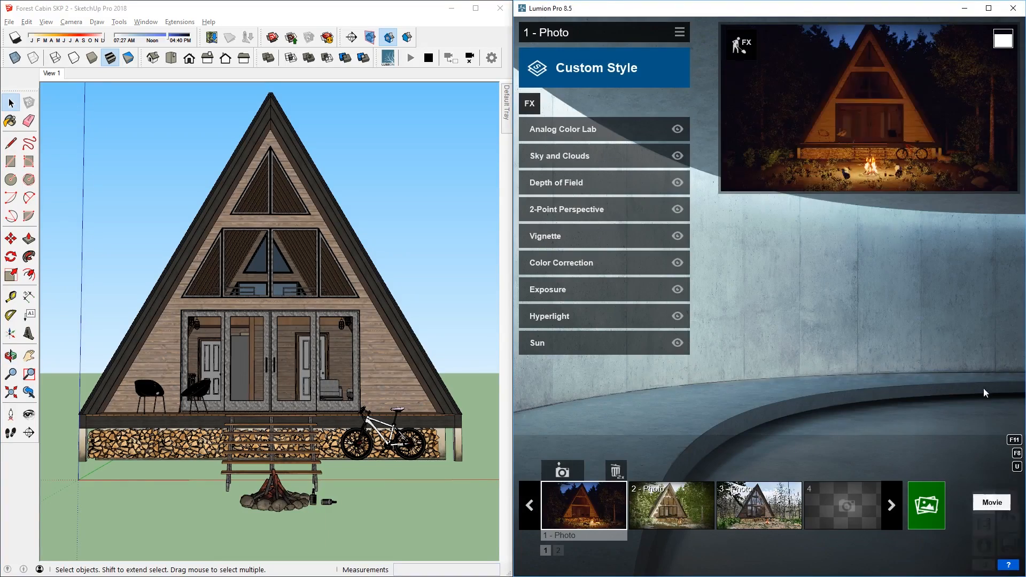
pyautogui.click(989, 8)
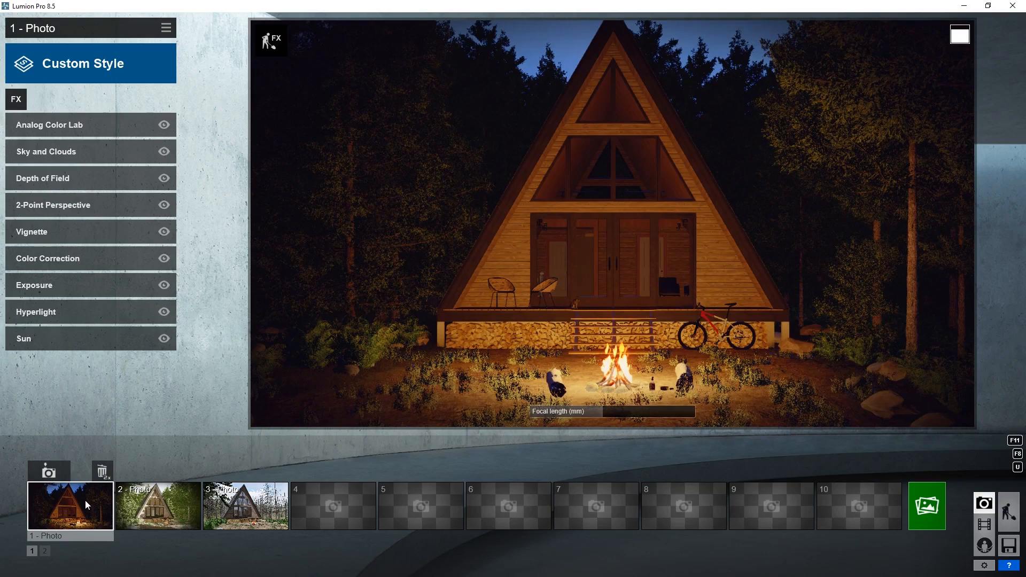